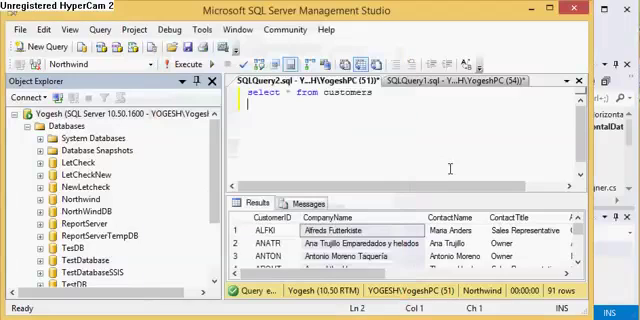
Highlight the customers table name and its result rows, then move to Program.cs in Visual Studio
triple_click(304, 92)
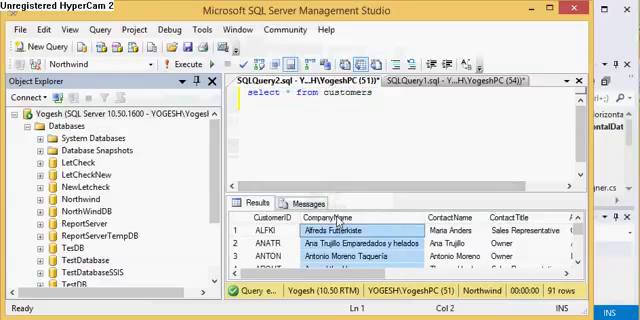
double_click(344, 92)
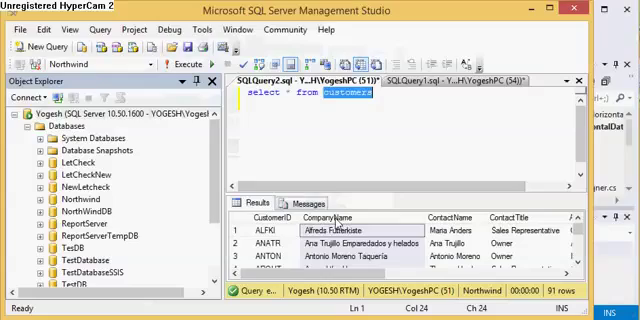
scroll(down, 3)
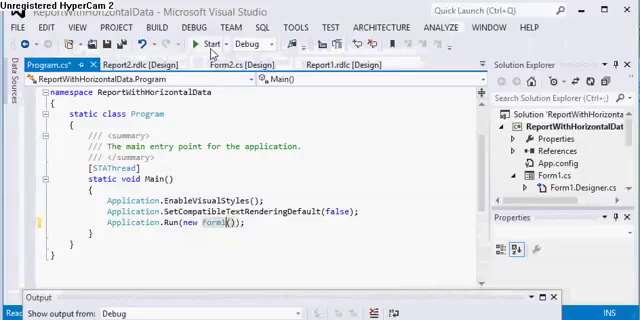
Run the app to see company names laid out horizontally, then bring up SalesDataSet.xsd
click(206, 44)
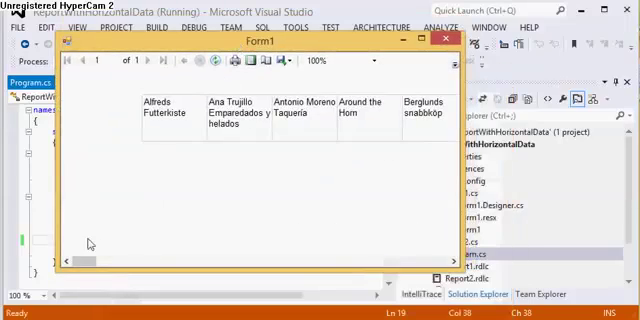
scroll(right, 3)
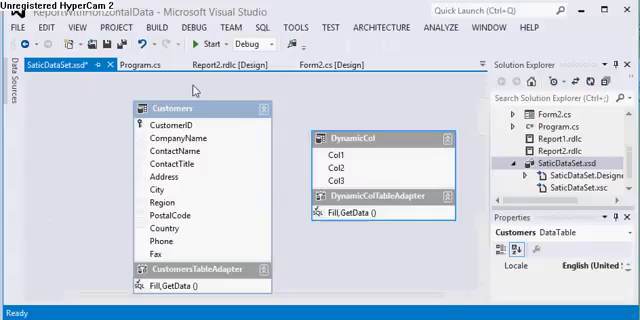
Place a Matrix from the Toolbox into Report1.rdlc with the CompanyName field
click(324, 64)
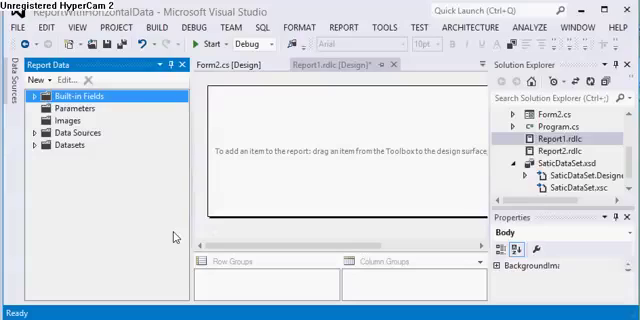
click(76, 28)
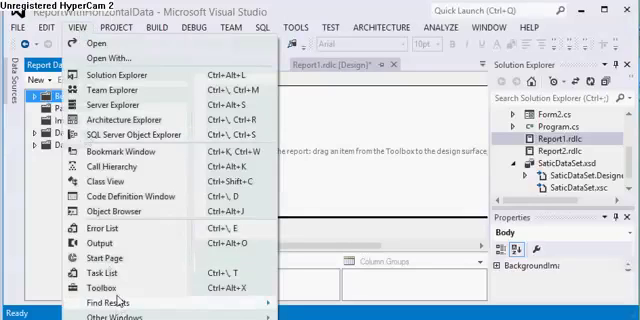
click(100, 286)
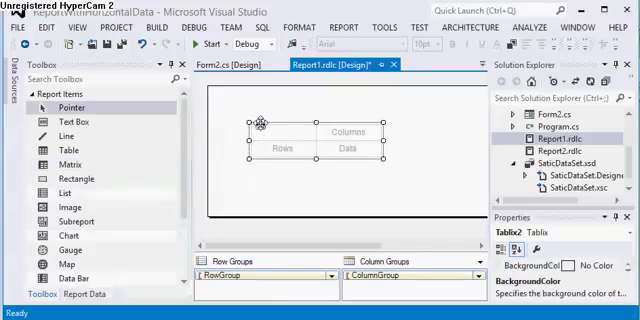
click(72, 294)
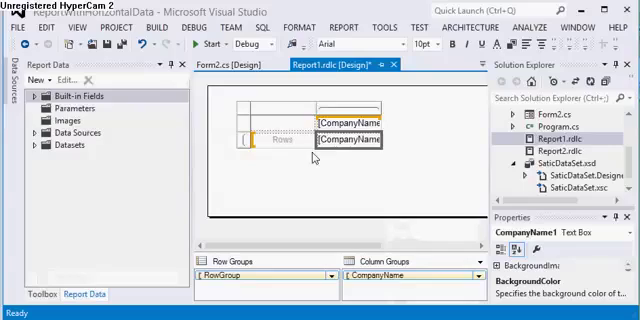
Group the matrix columns by CompanyName and delete the extra row, keeping its group
click(280, 136)
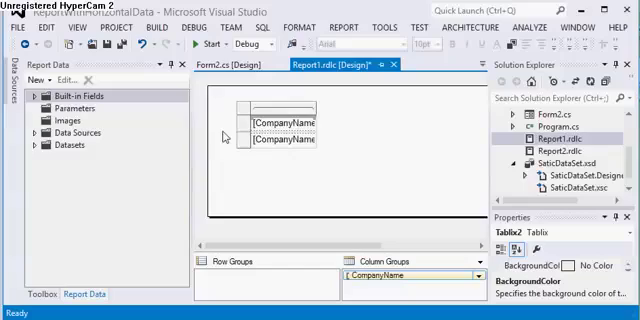
click(270, 120)
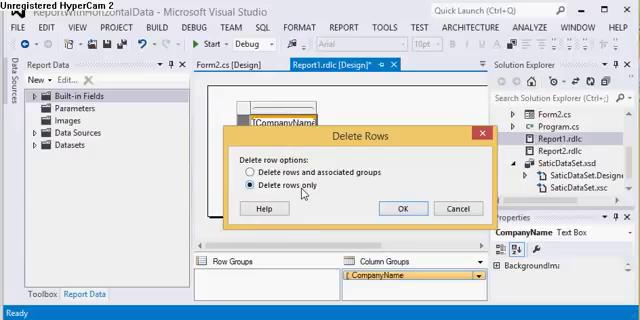
click(400, 208)
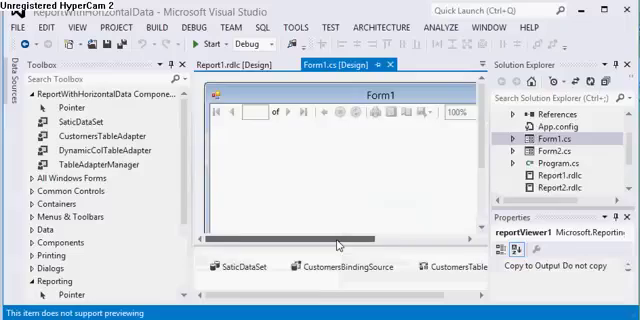
Choose ReportWithHorizontalData.Report1.rdlc in the ReportViewer tasks and run the form
click(462, 96)
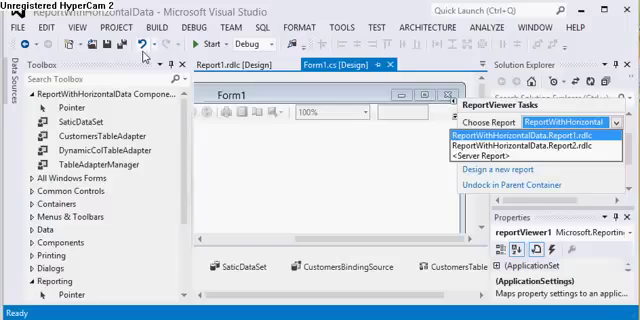
click(212, 44)
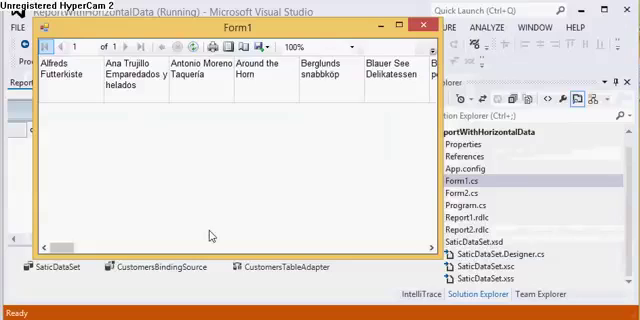
drag(60, 248, 244, 248)
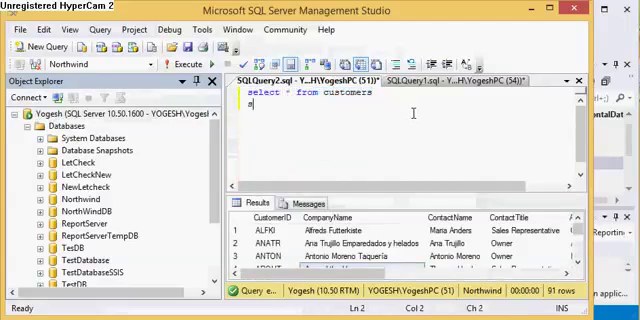
Execute select * from curstwithrow and select * from DynamicCol, then bring up the pivot view script
text(select * from custwithrow)
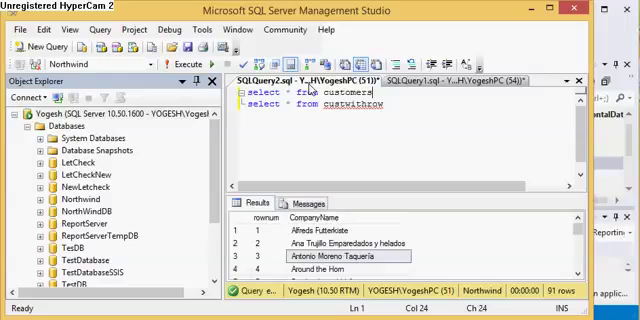
text(select * from DynamicCol)
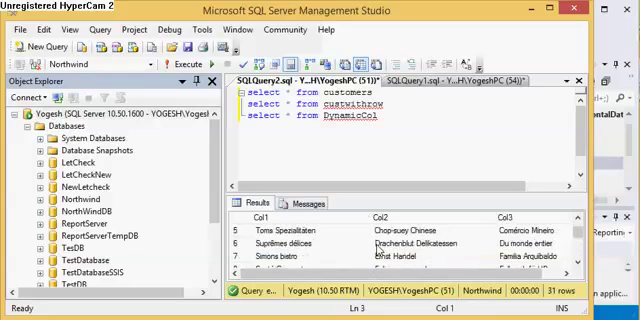
click(512, 80)
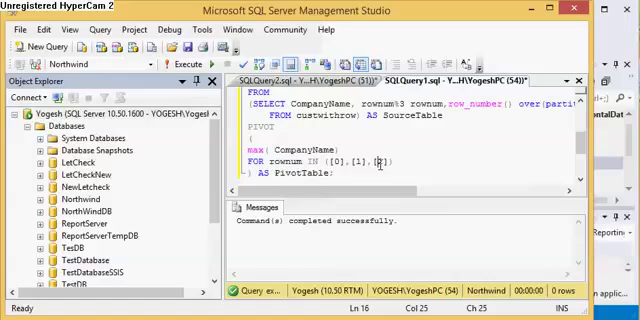
Rewrite the inner query's row_number() expression over Customers to order by companyname
scroll(up, 3)
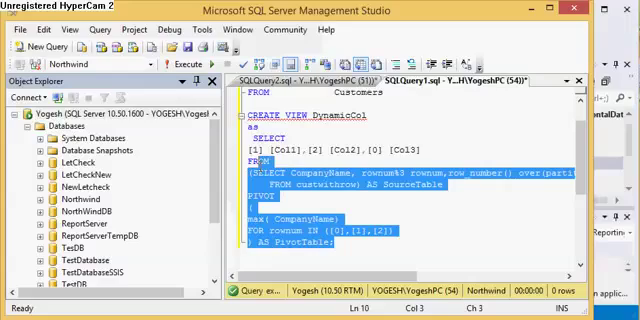
click(150, 60)
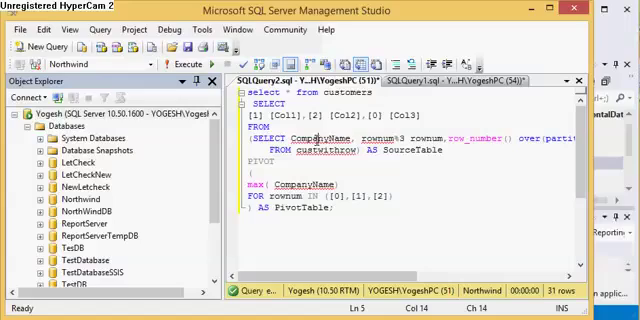
double_click(320, 156)
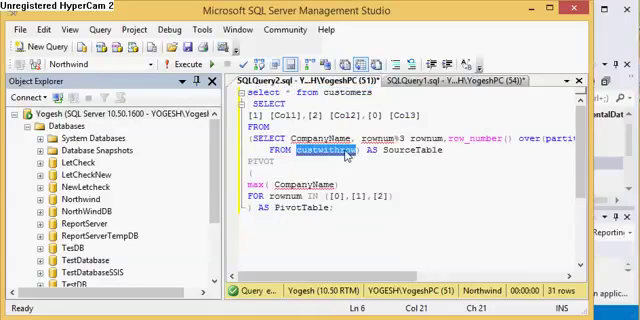
double_click(318, 138)
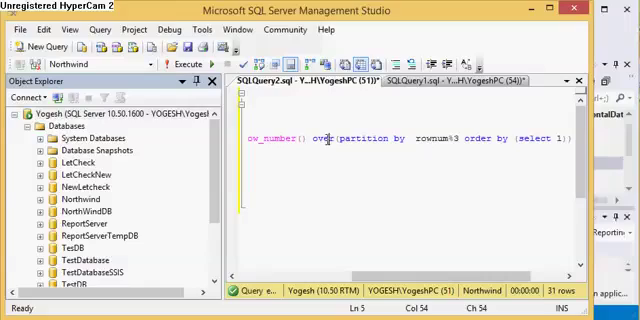
double_click(436, 138)
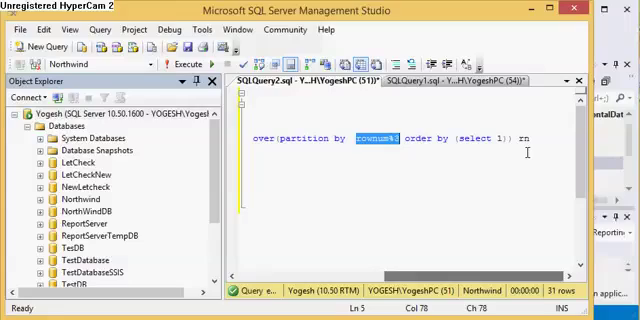
double_click(476, 138)
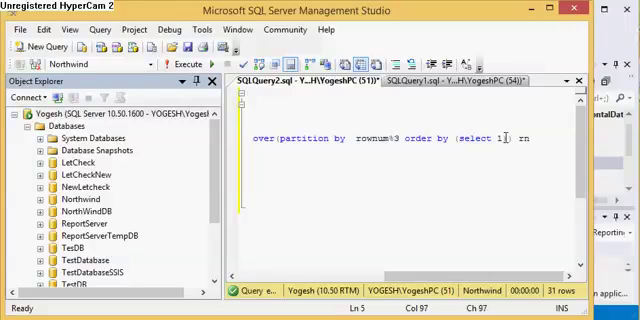
double_click(480, 138)
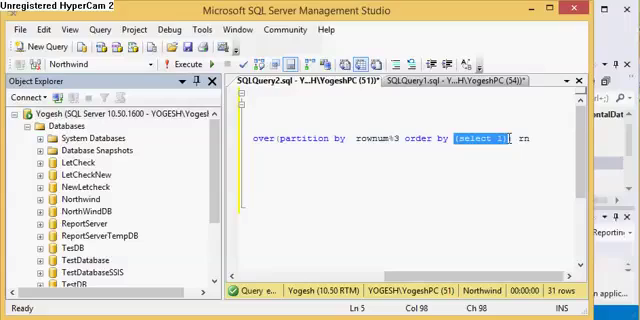
text(companyn)
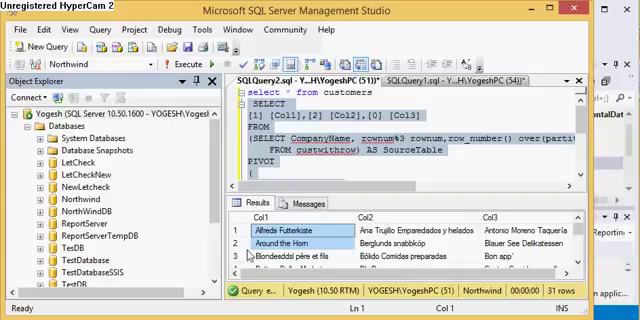
Finish the PIVOT into [1],[2],[3] aliased Col1–Col3 and review the result
scroll(down, 3)
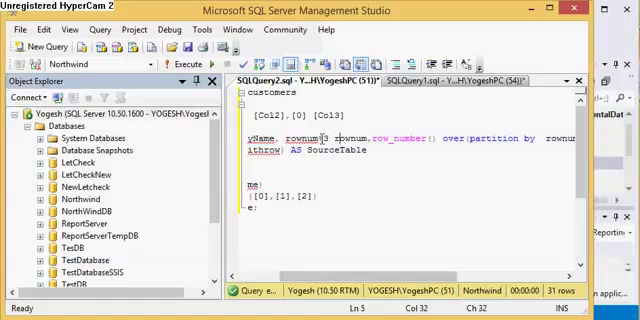
double_click(300, 138)
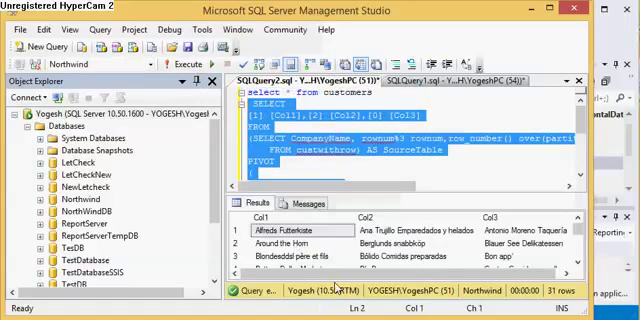
scroll(down, 3)
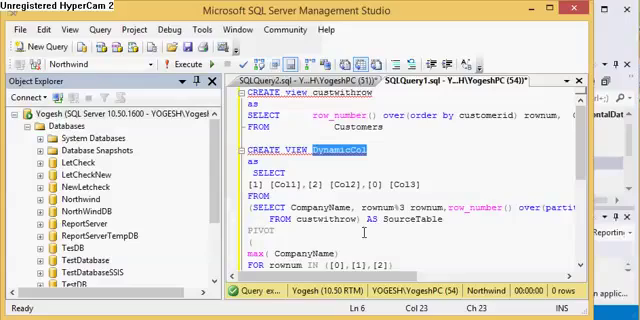
Change CREATE to ALTER VIEW DynamicCol, execute it, and return to the report project
double_click(316, 208)
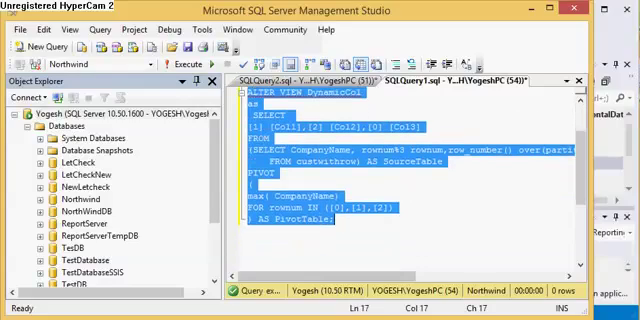
click(160, 60)
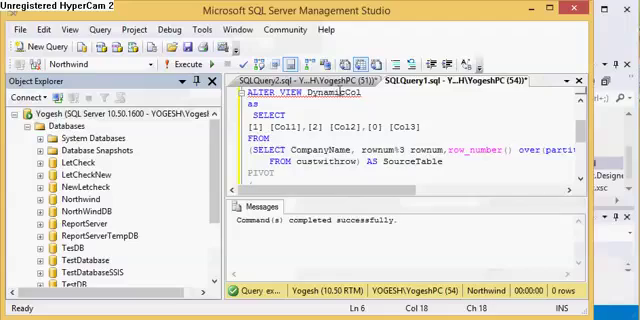
click(180, 62)
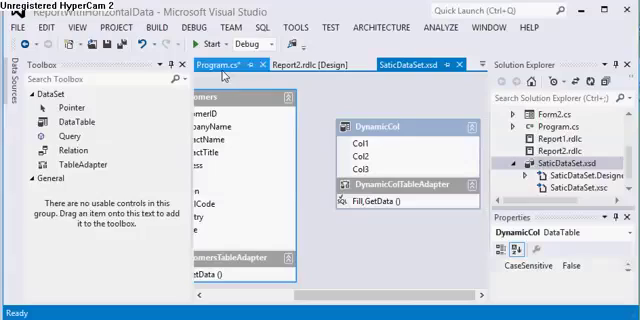
Place DynamicCol's Col1–Col3 in the Report1.rdlc table and run Form2 to preview it
click(298, 60)
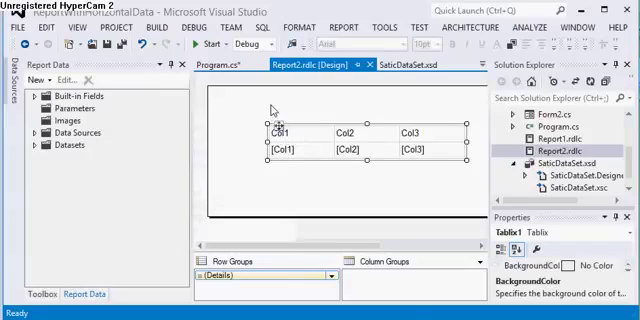
click(32, 294)
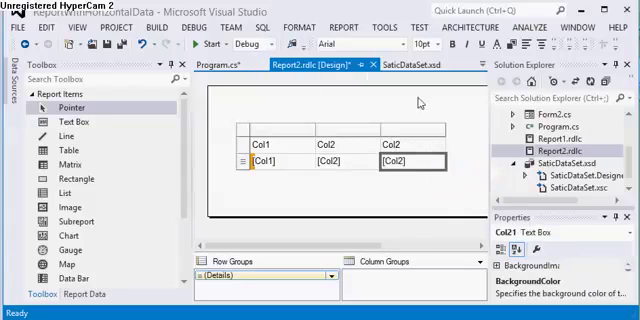
click(216, 64)
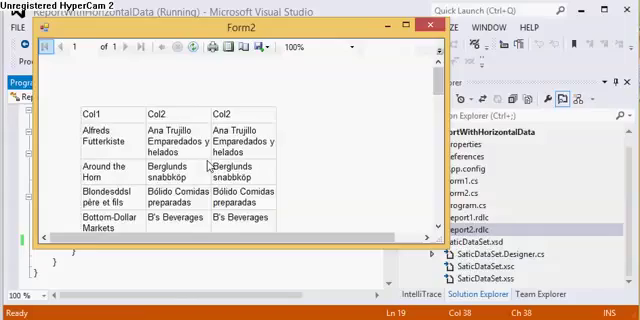
scroll(down, 3)
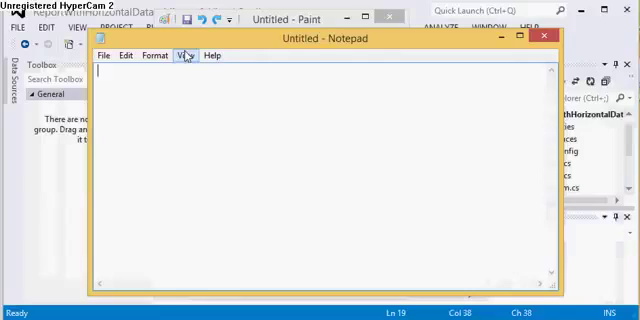
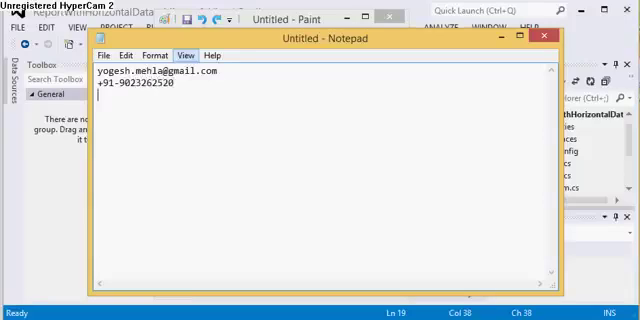
text(k)
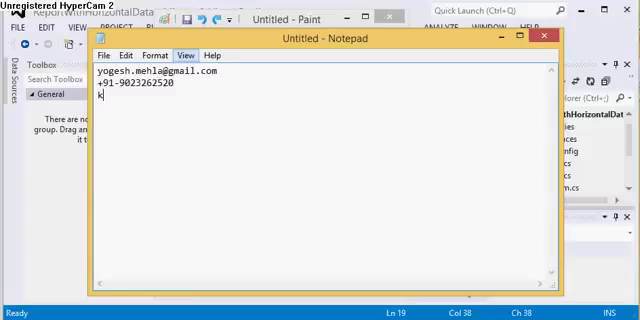
text(ingconsp)
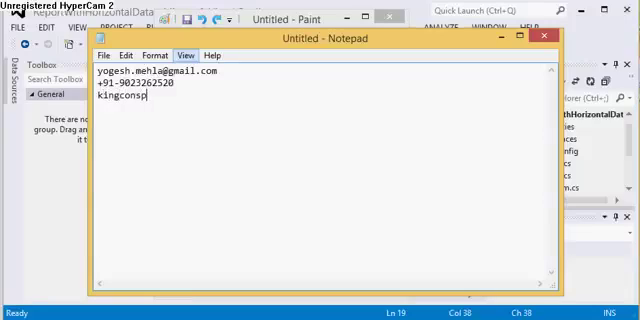
text(iracy)
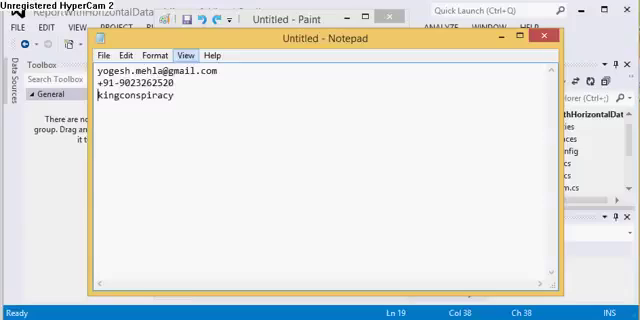
text(Skype:)
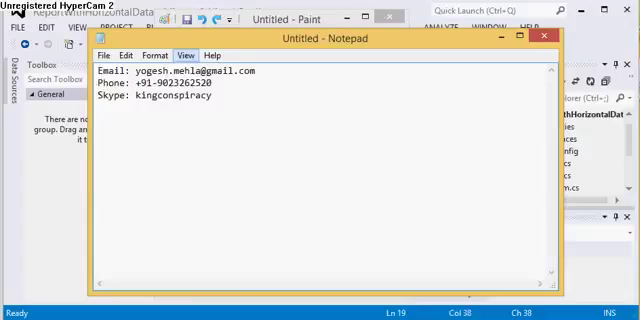
key(ctrl+a)
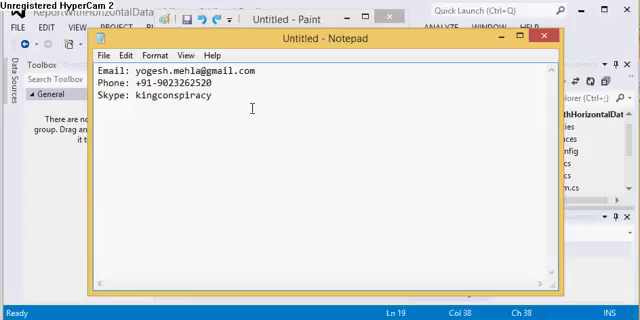
text(www.)
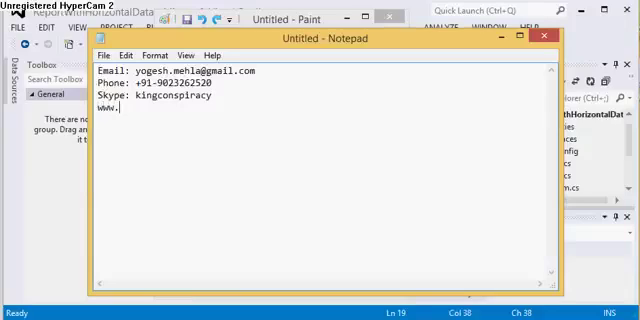
text(techsapphire.)
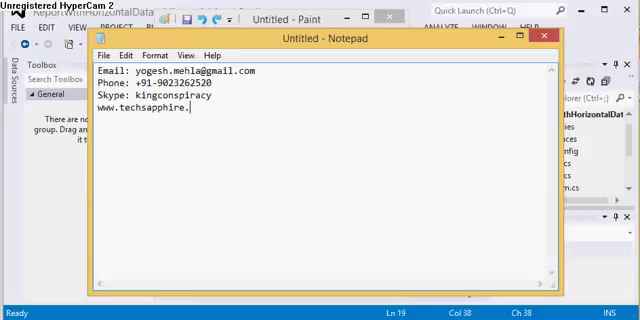
key(ctrl+a)
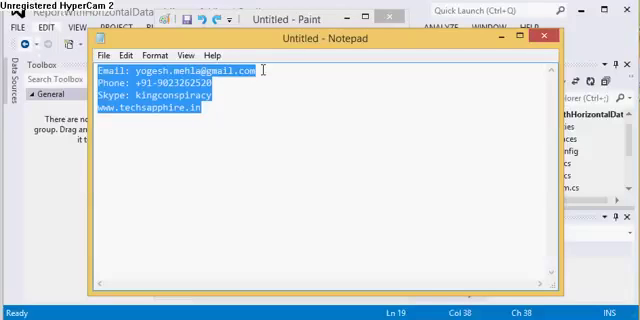
mouse_move(336, 104)
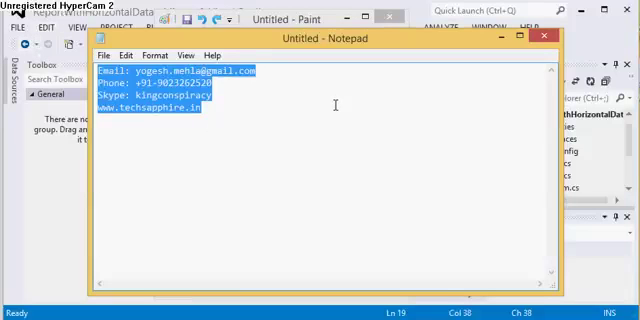